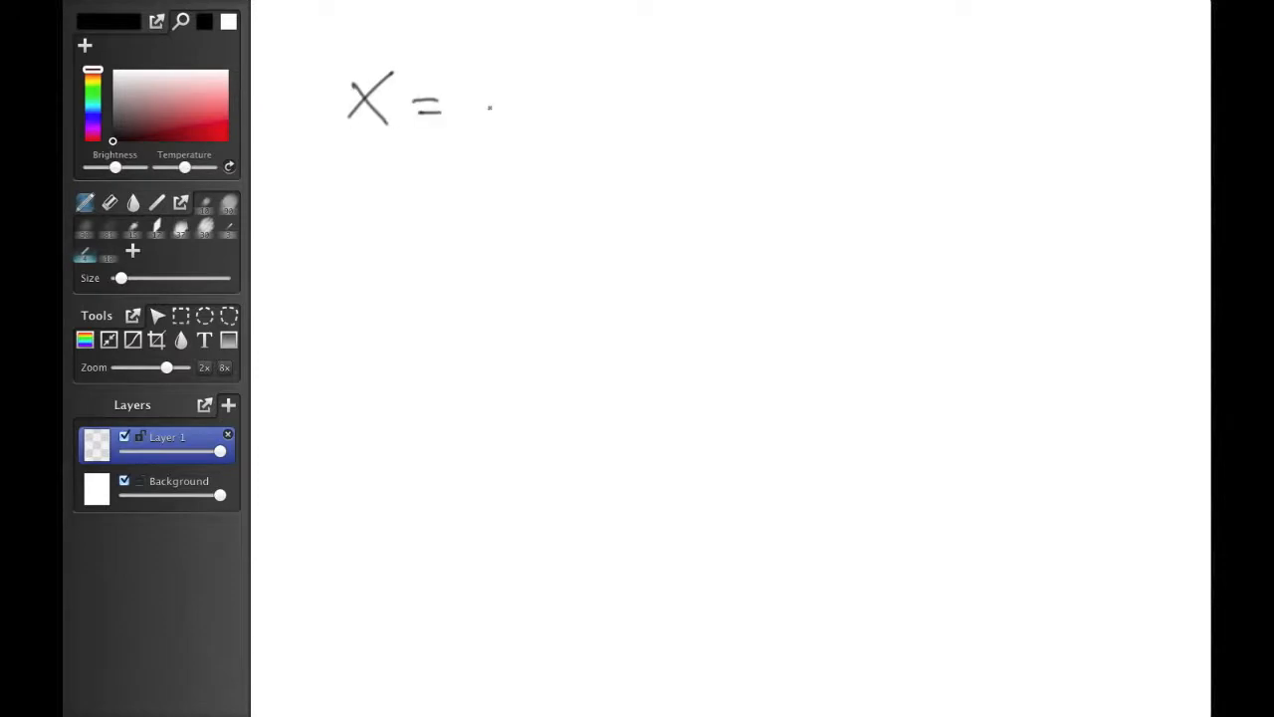
Handwrite the number 100 after 'x =' on the canvas.
left_click_drag(481, 90, 527, 119)
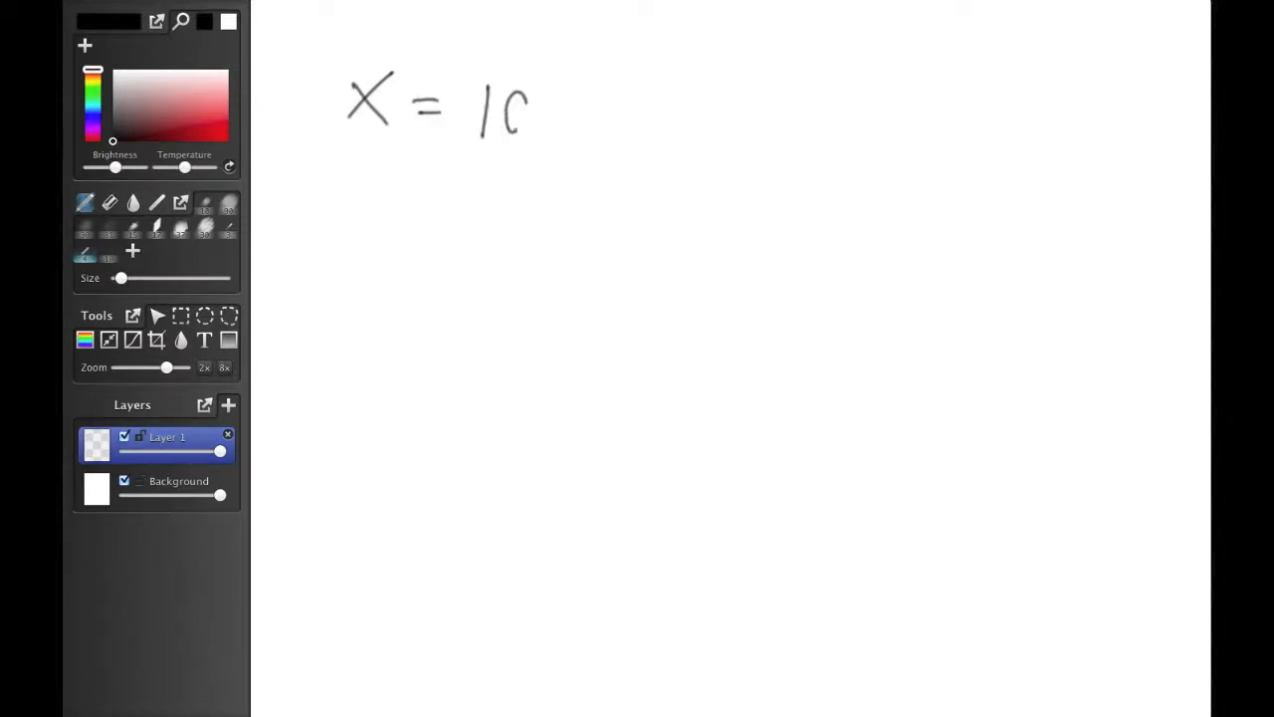
left_click_drag(538, 90, 554, 139)
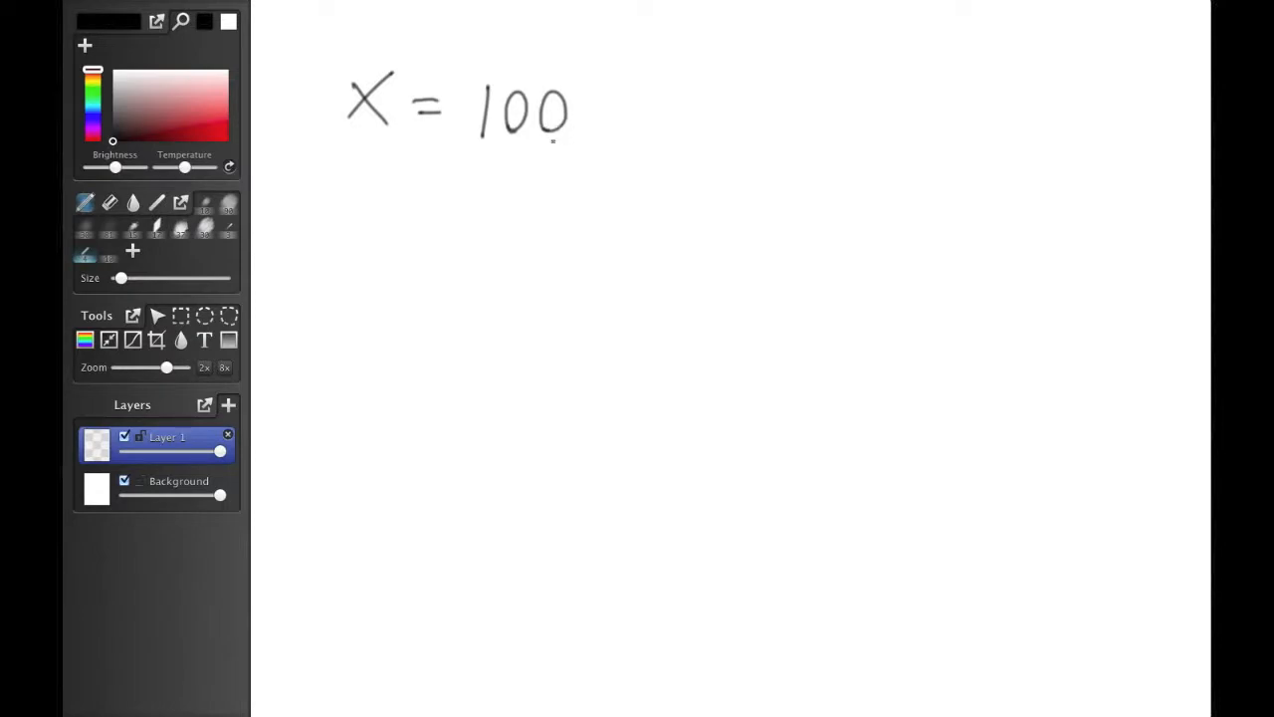
mouse_move(354, 81)
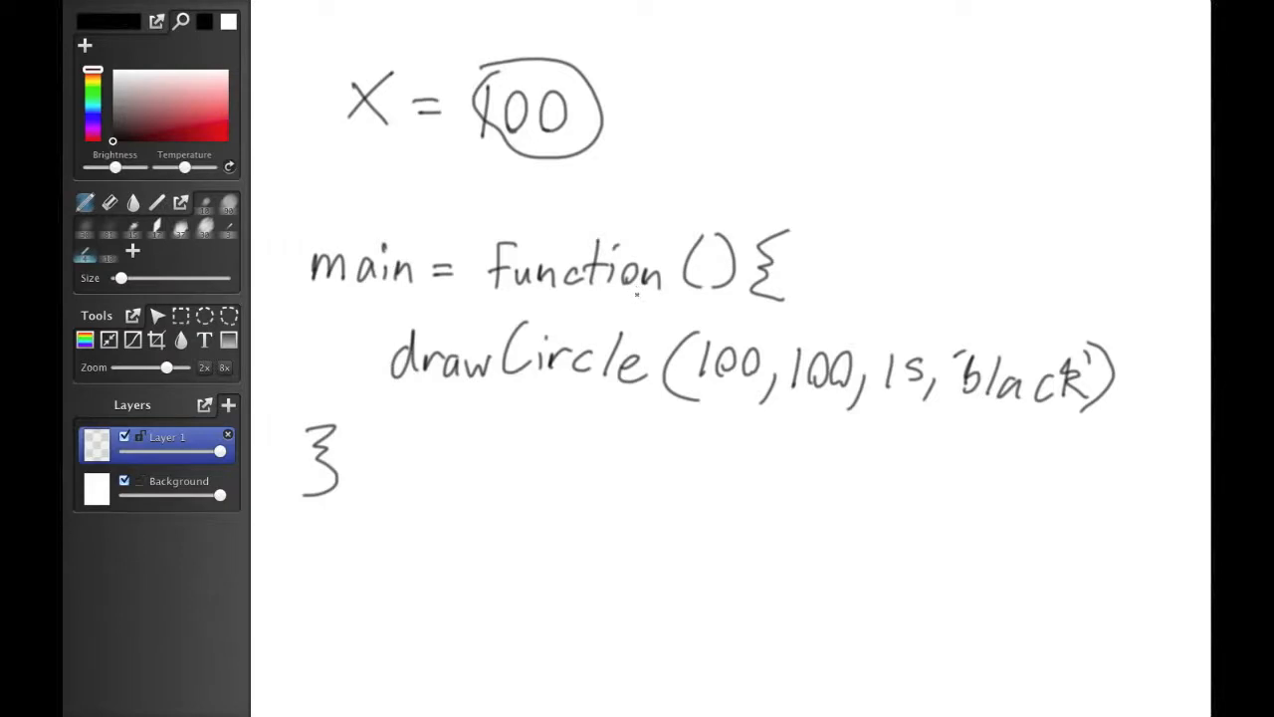
mouse_move(629, 300)
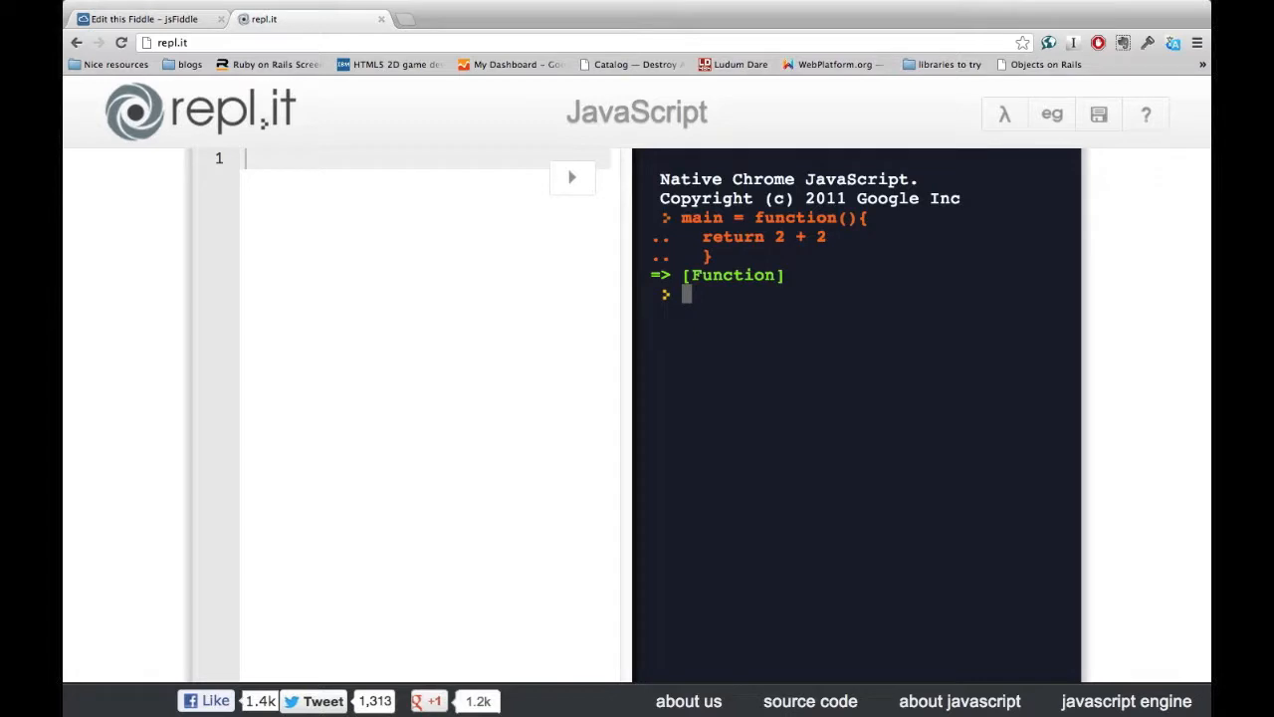
Evaluate main to see [Function], then main() to get 4 in the console.
type("main")
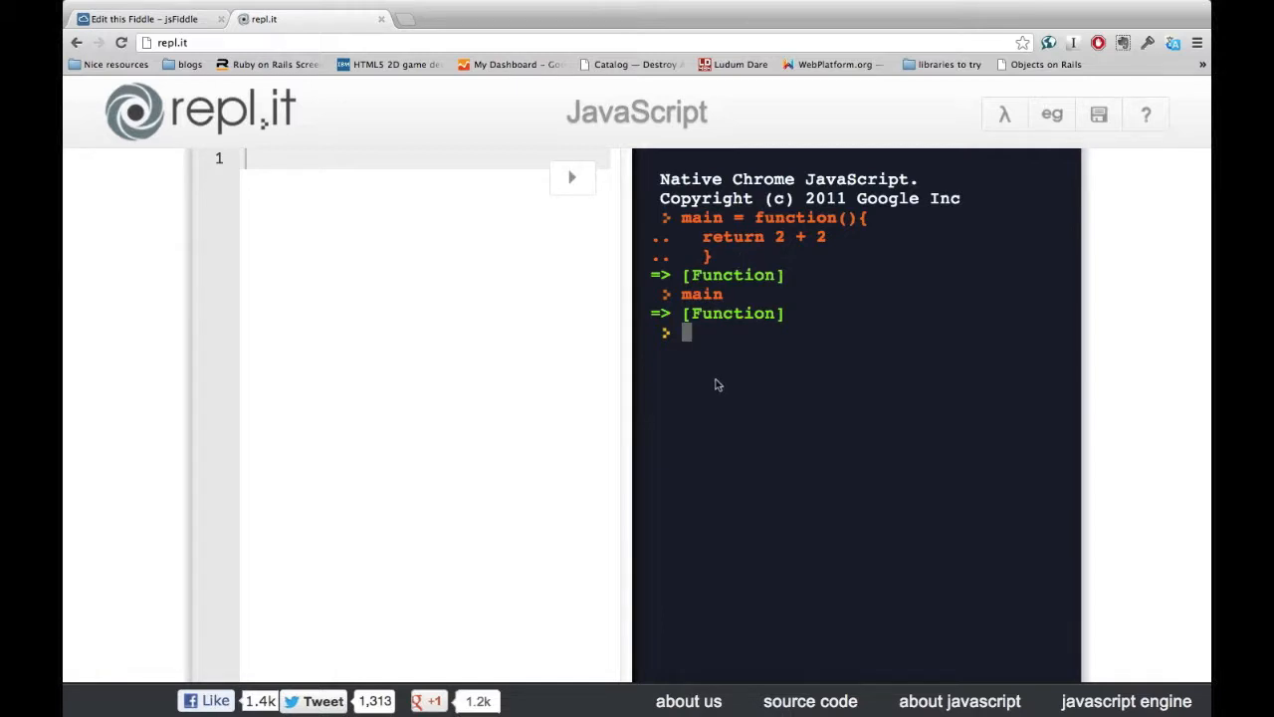
type("main()")
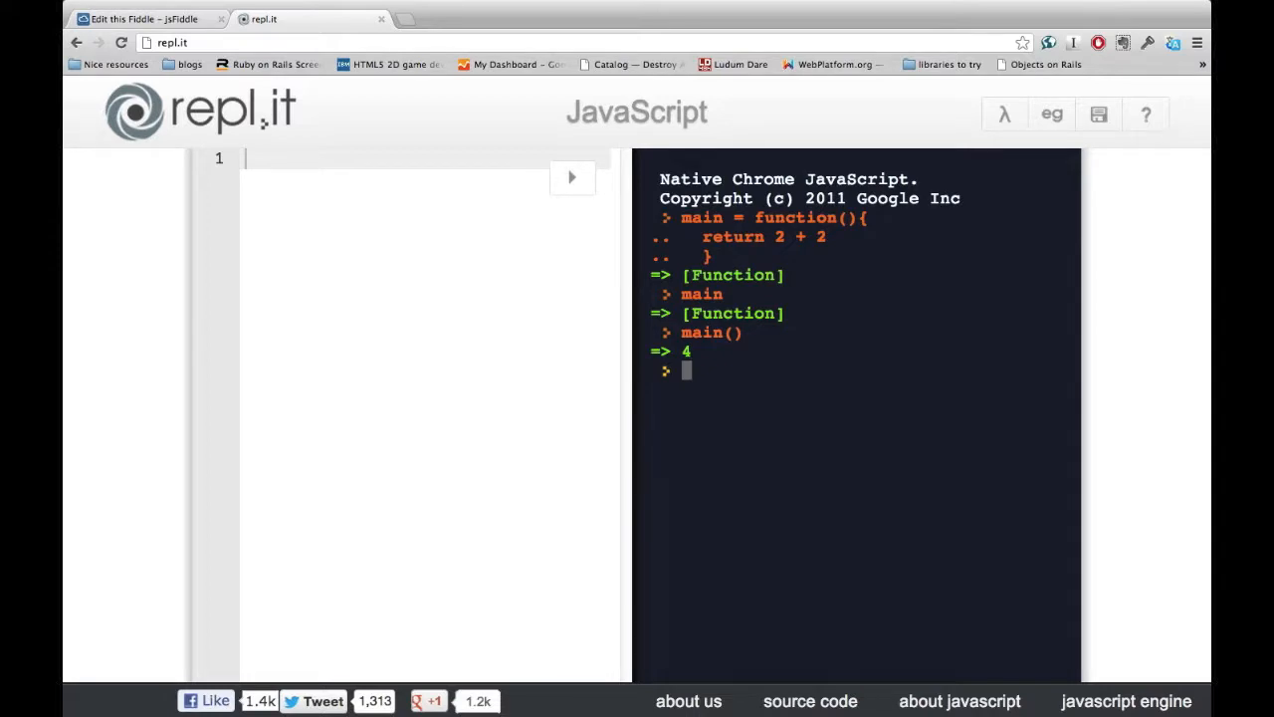
left_click(149, 20)
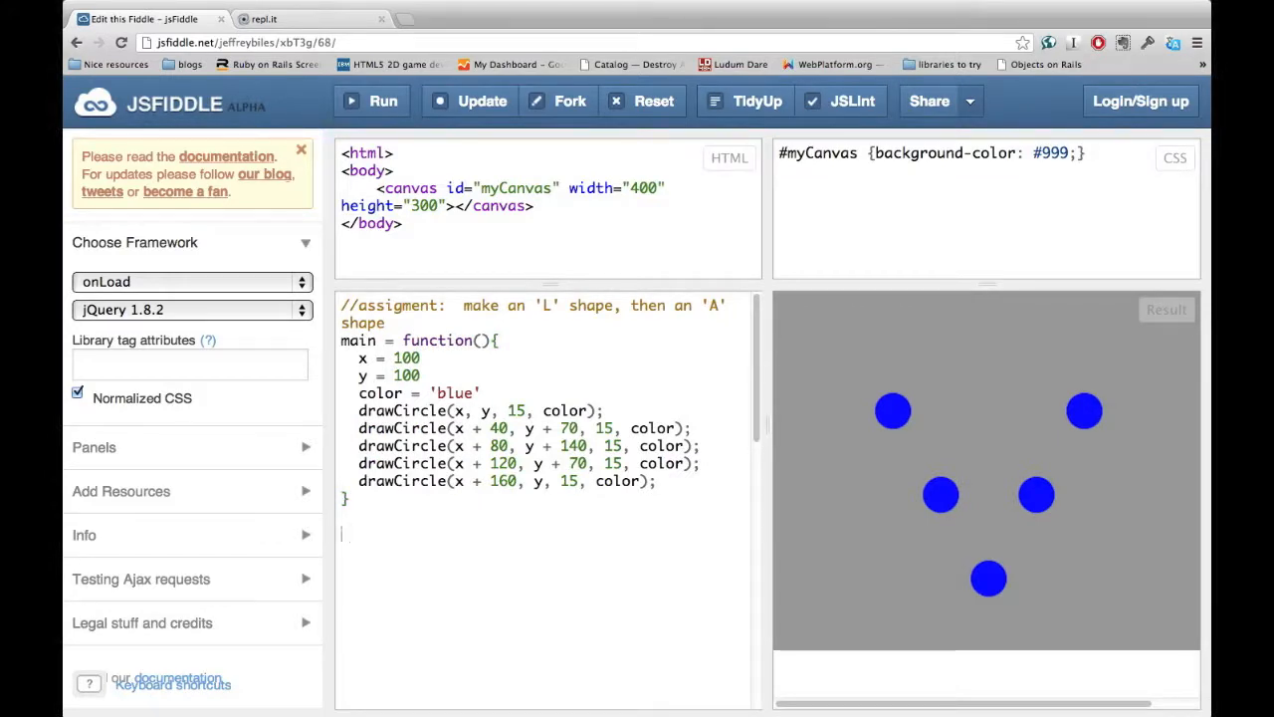
Add an empty 'drawV = function(){ }' stub below main.
type("drawV")
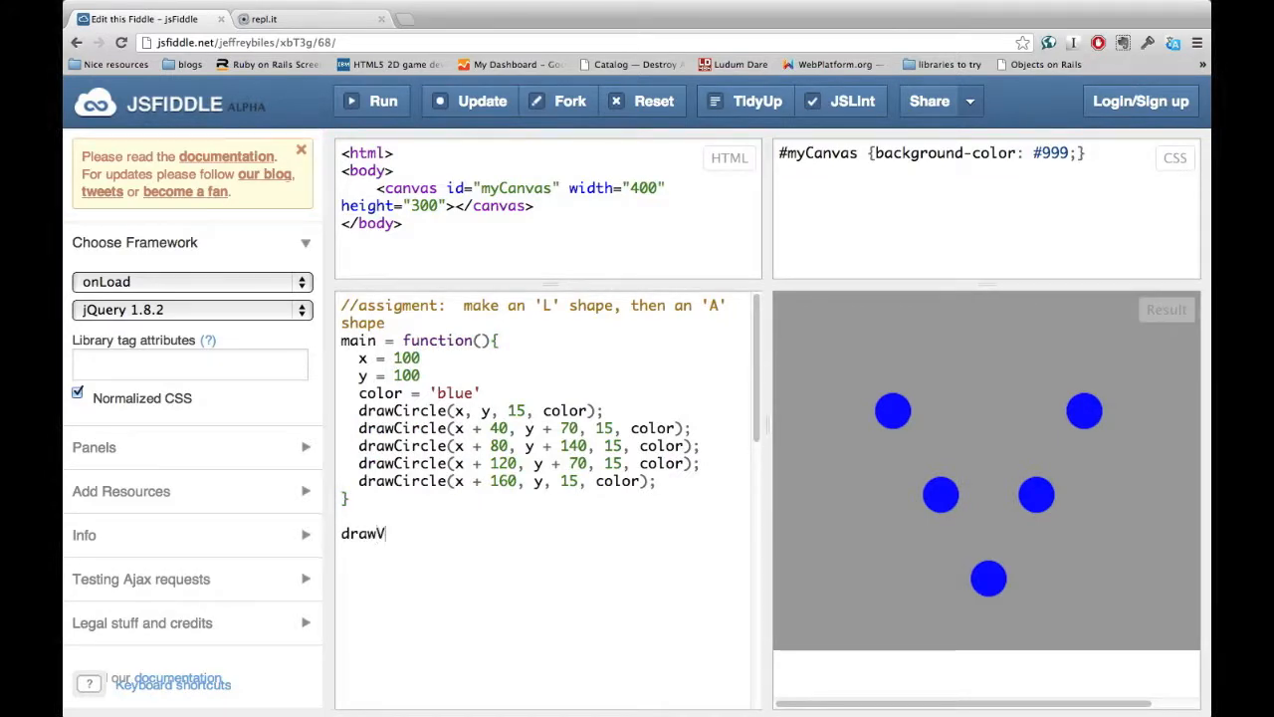
type("= function(")
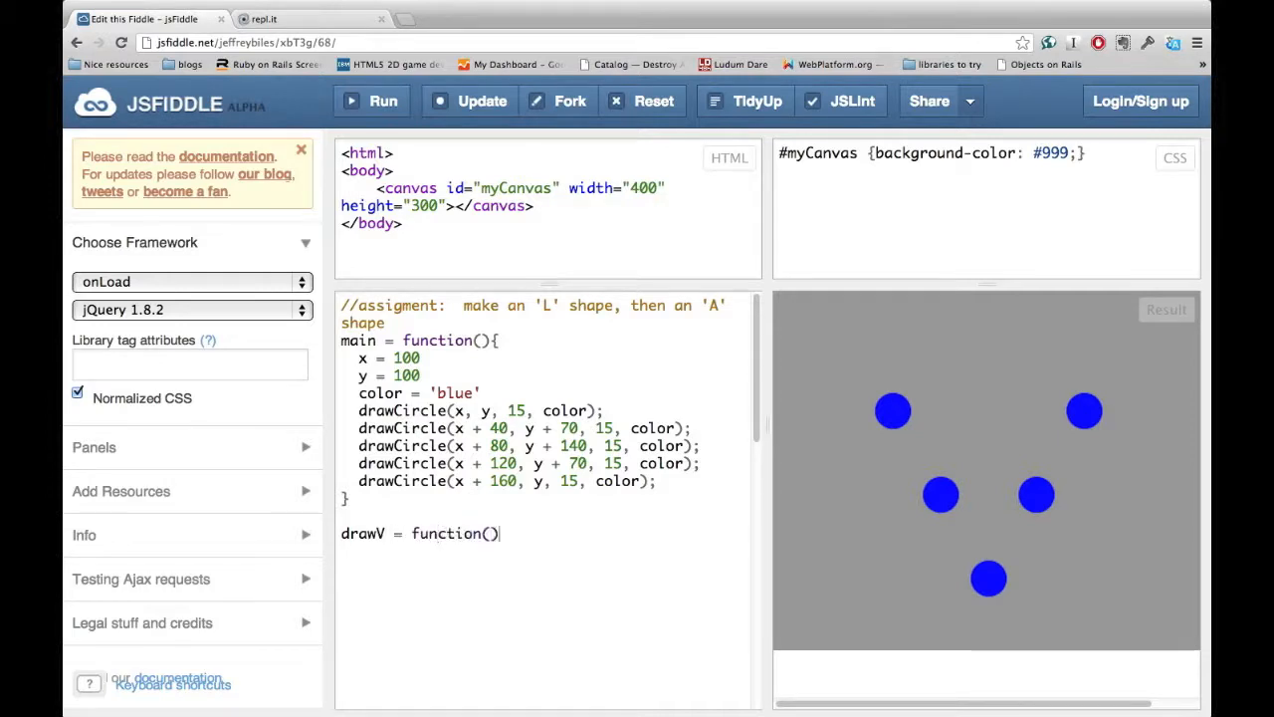
type("{")
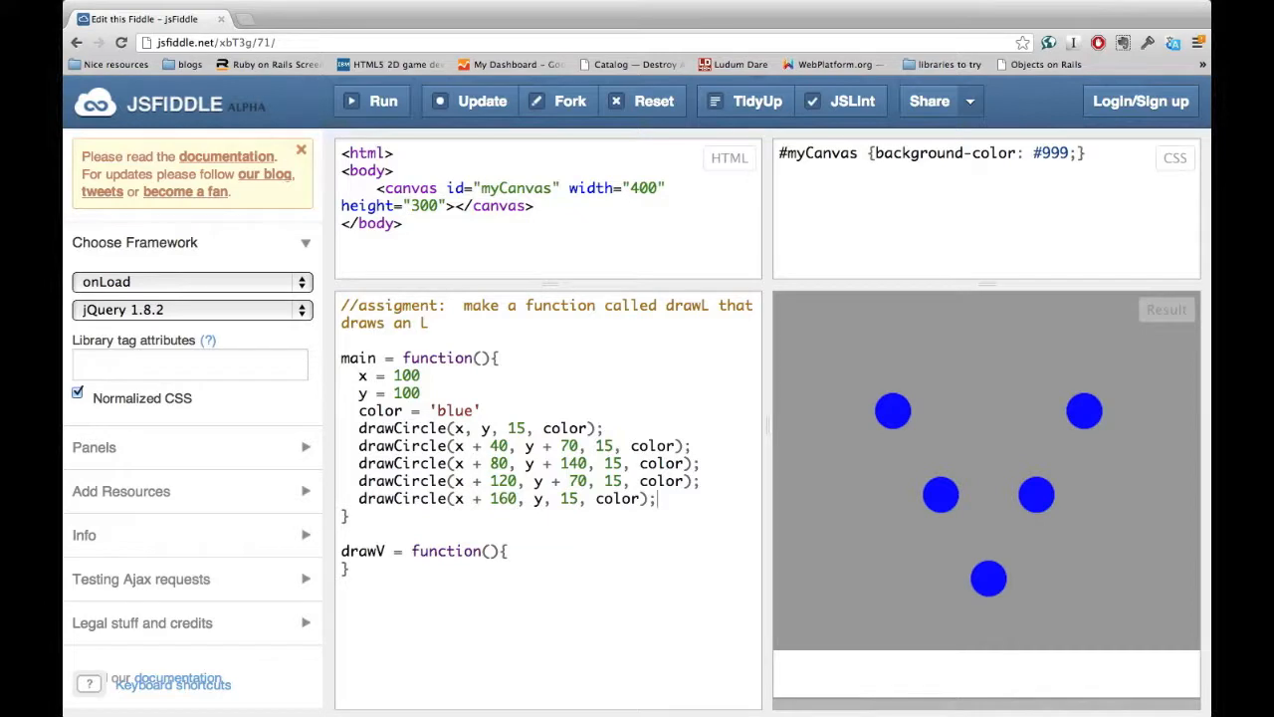
Move main's x, y, color and five drawCircle statements into drawV's body.
left_click_drag(359, 374, 657, 497)
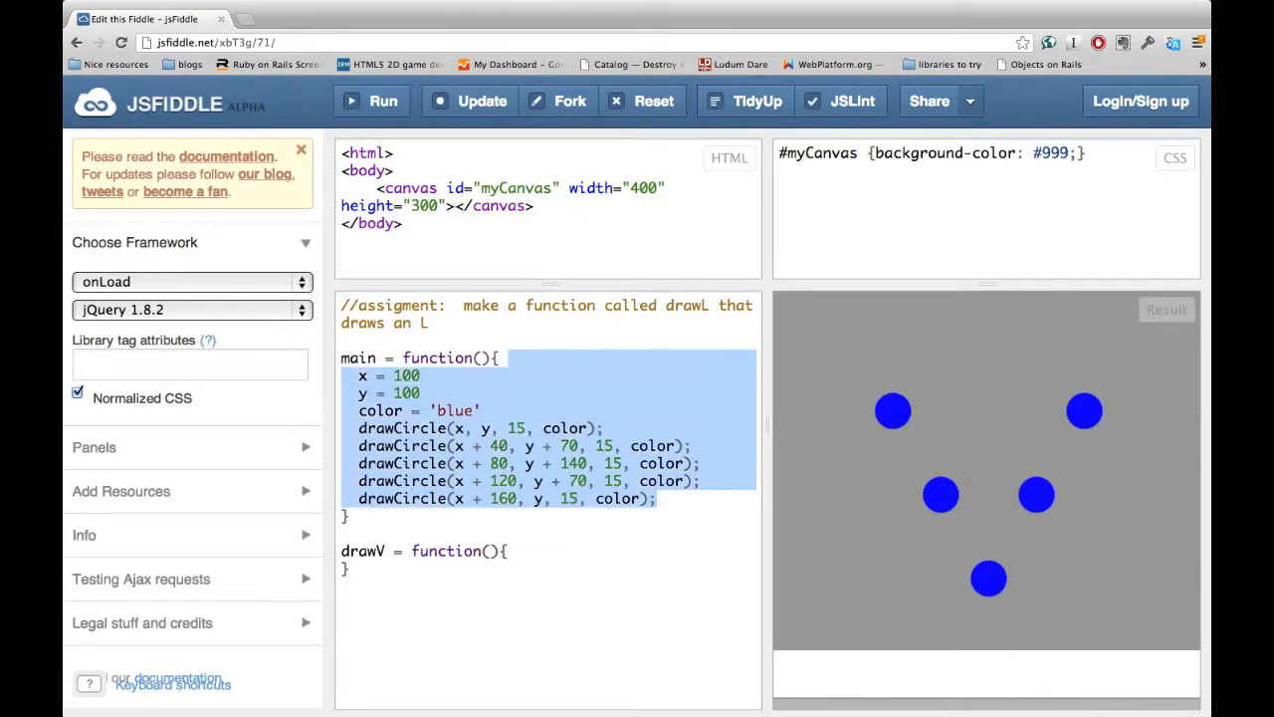
key("Delete")
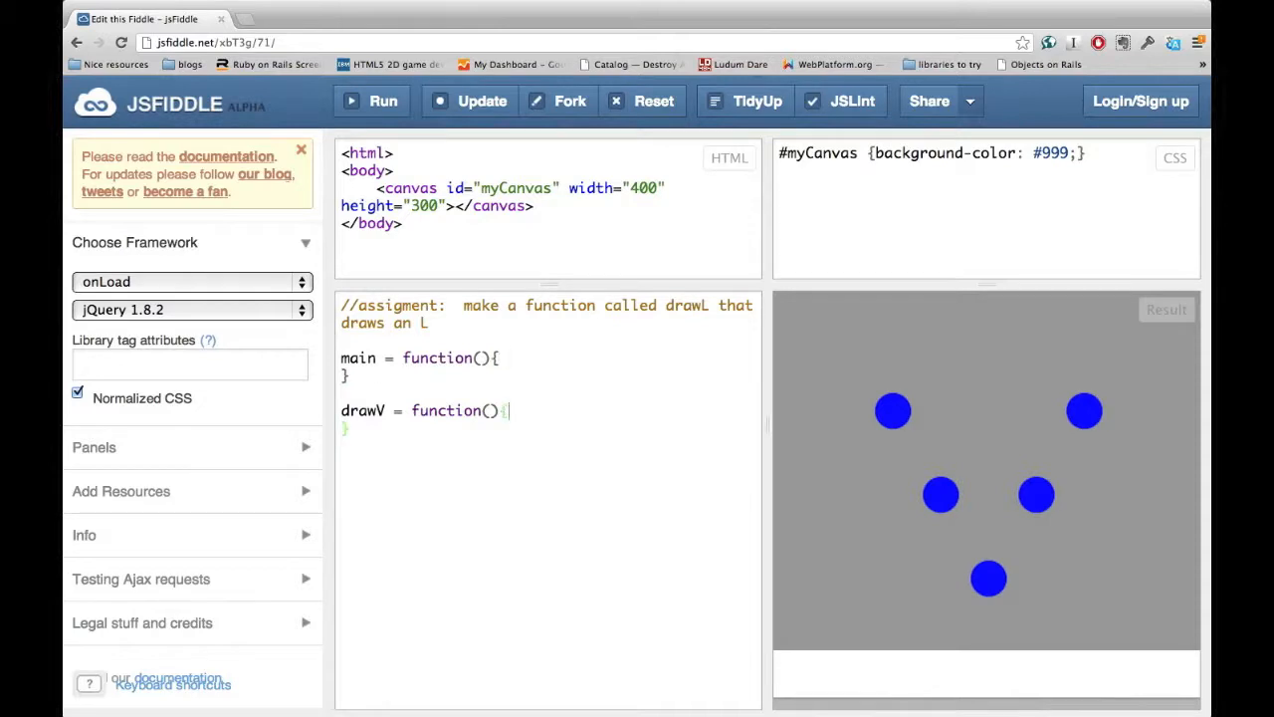
key("Enter")
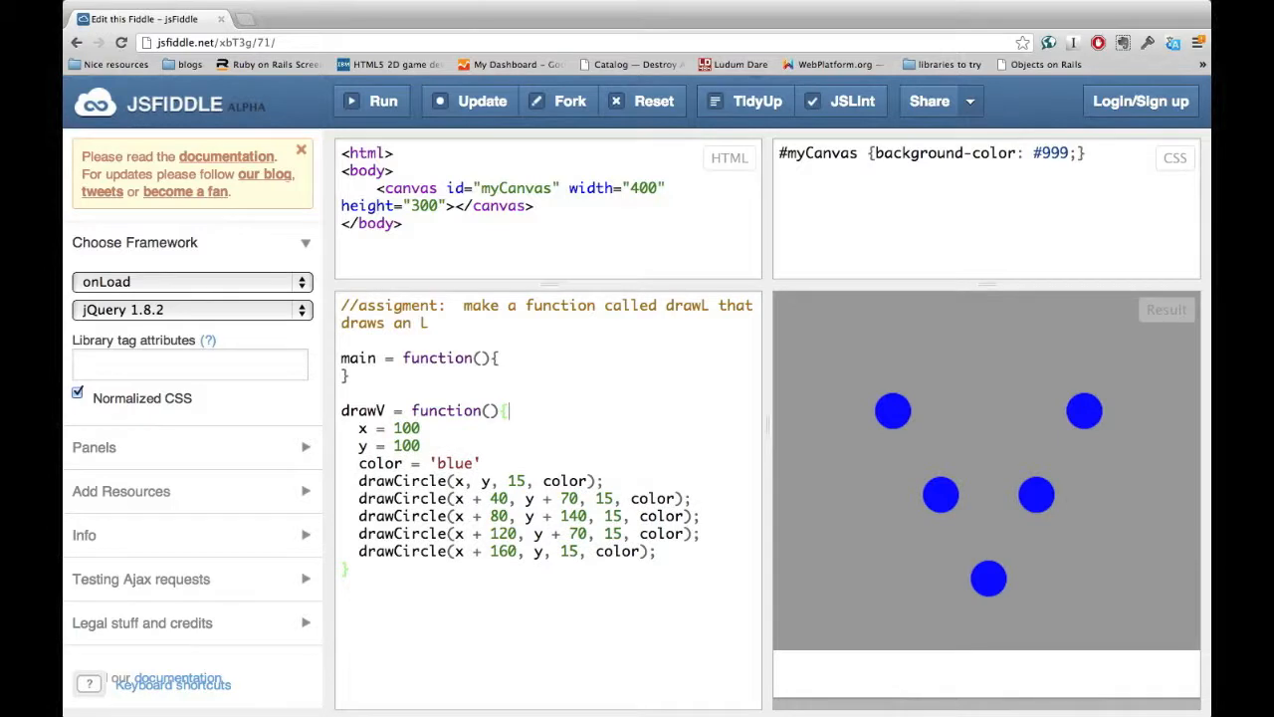
mouse_move(852, 366)
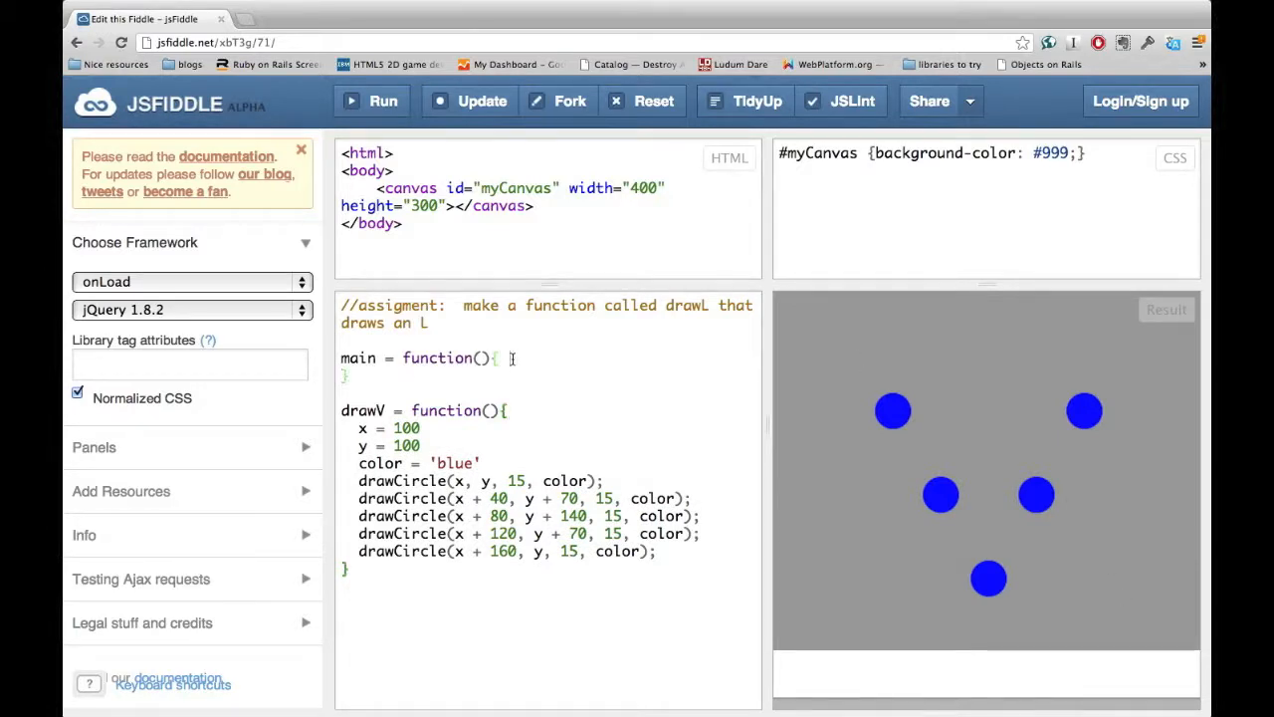
Make main's body a single call to drawV().
type("dr")
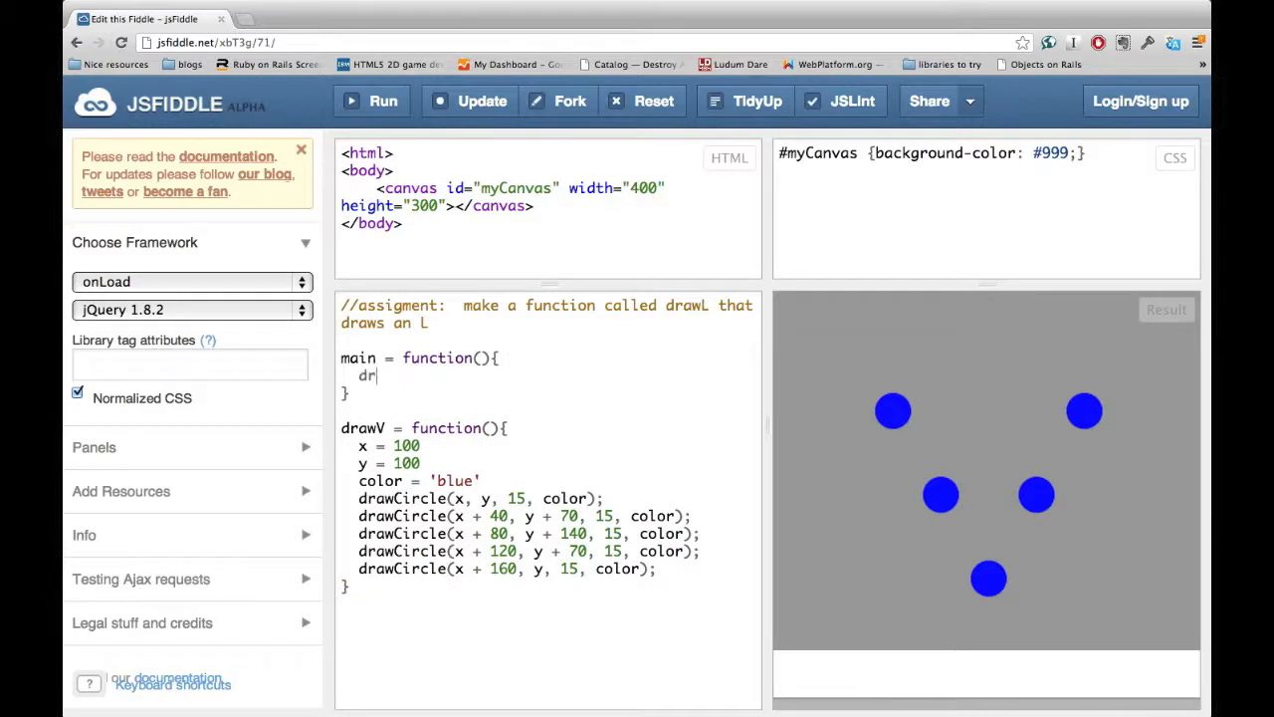
type("awV()")
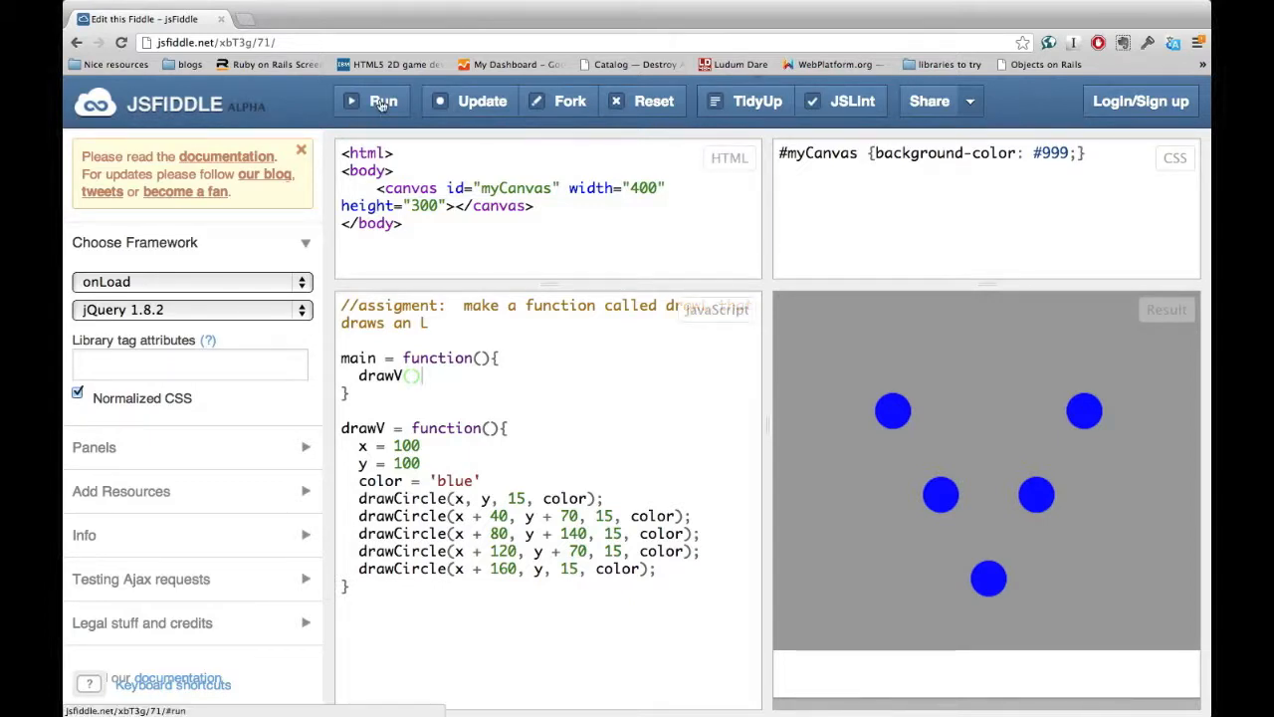
mouse_move(381, 100)
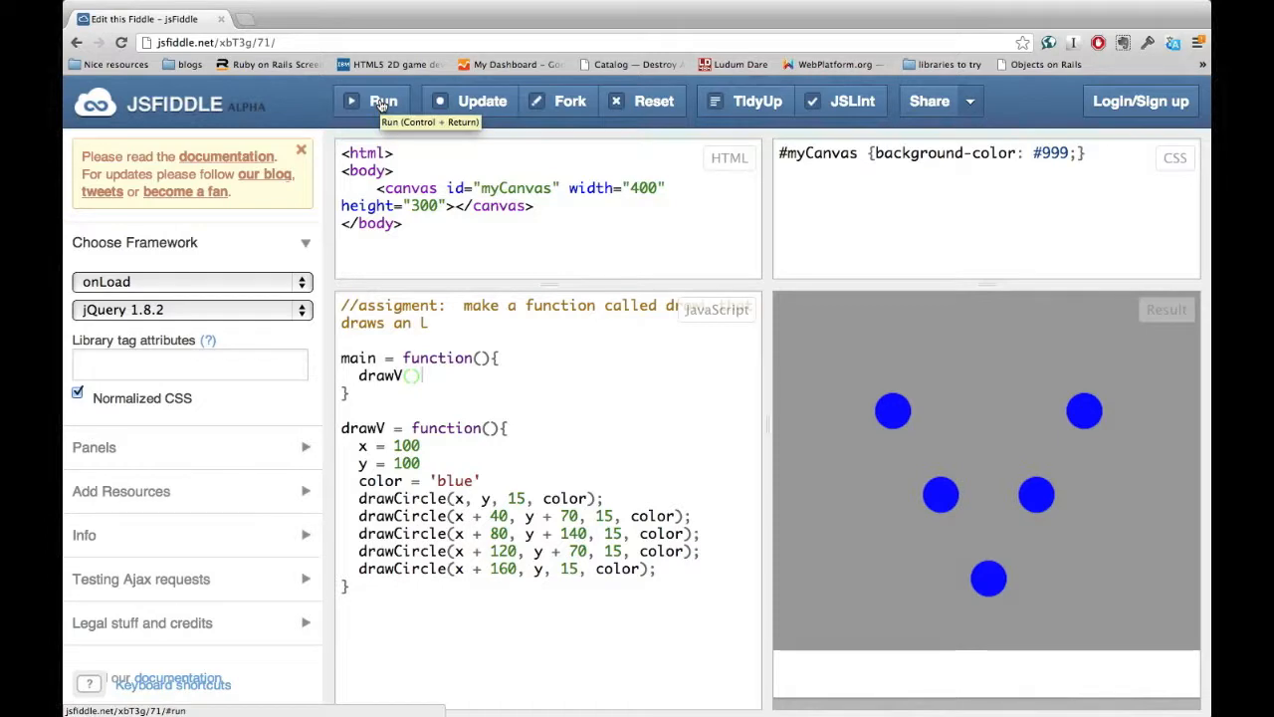